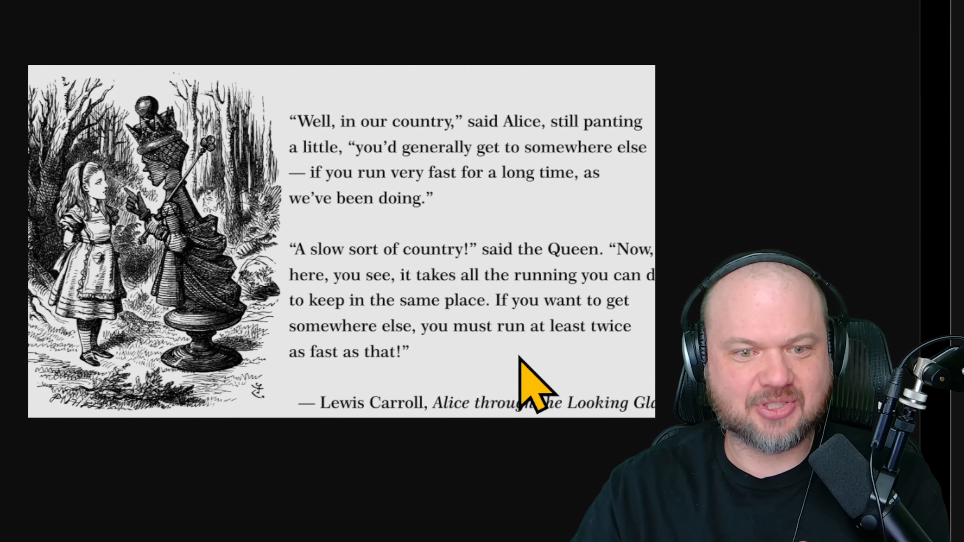
mouse_move(368, 385)
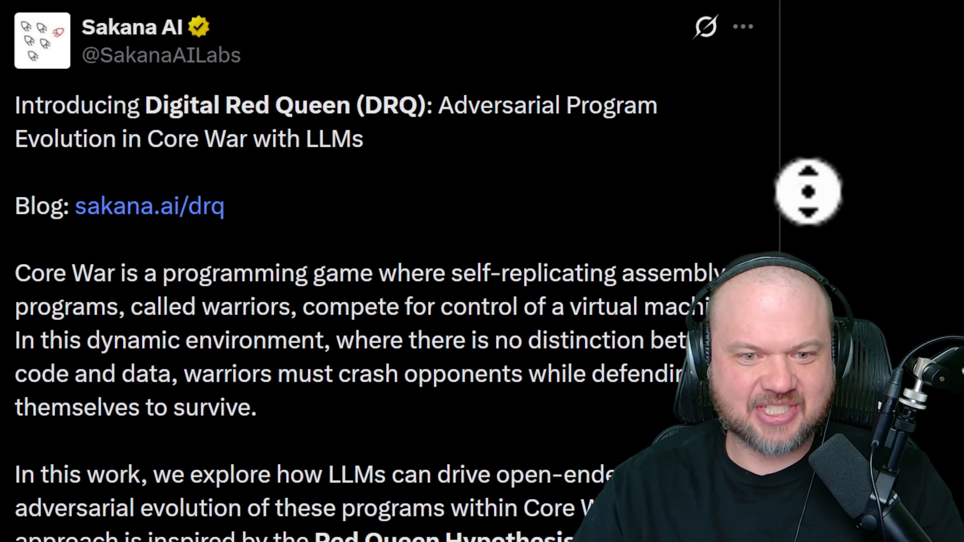
scroll(down, 3)
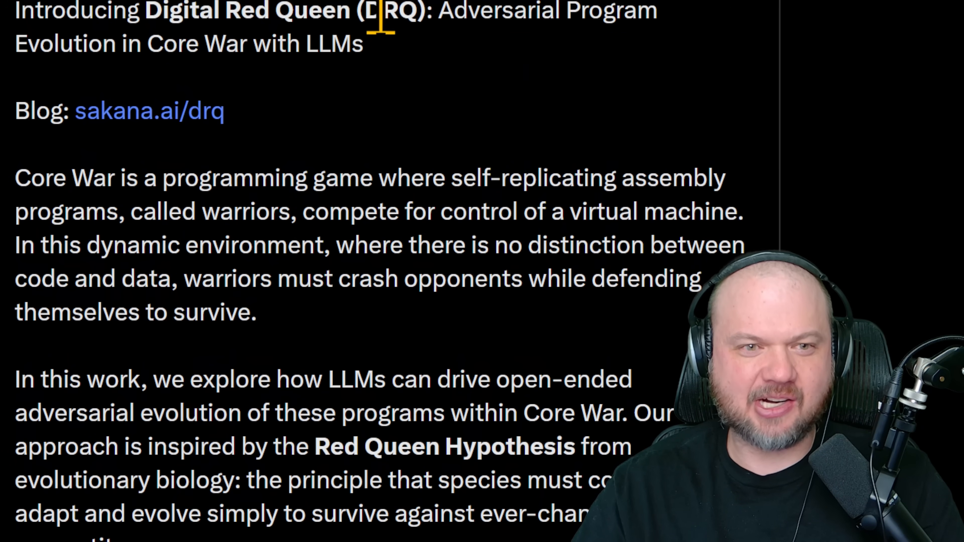
scroll(down, 3)
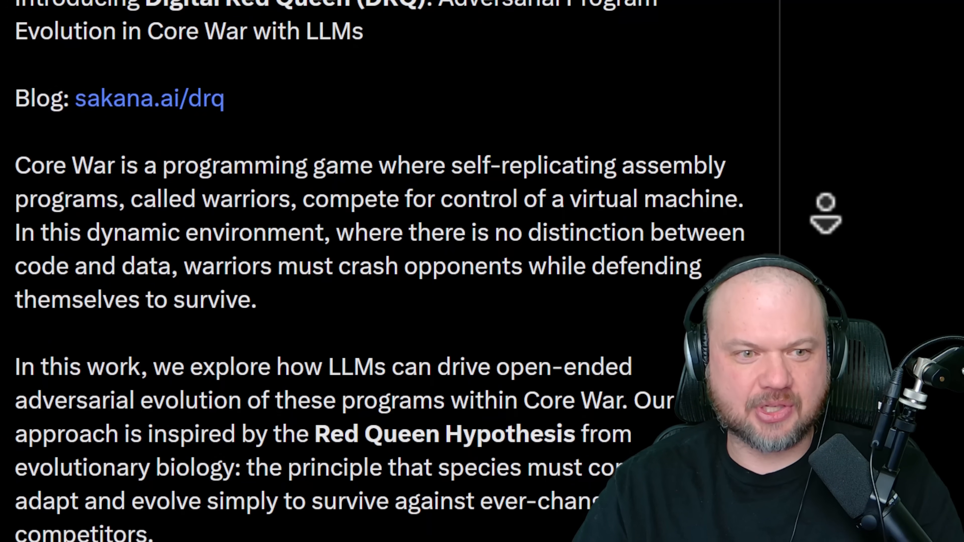
scroll(down, 3)
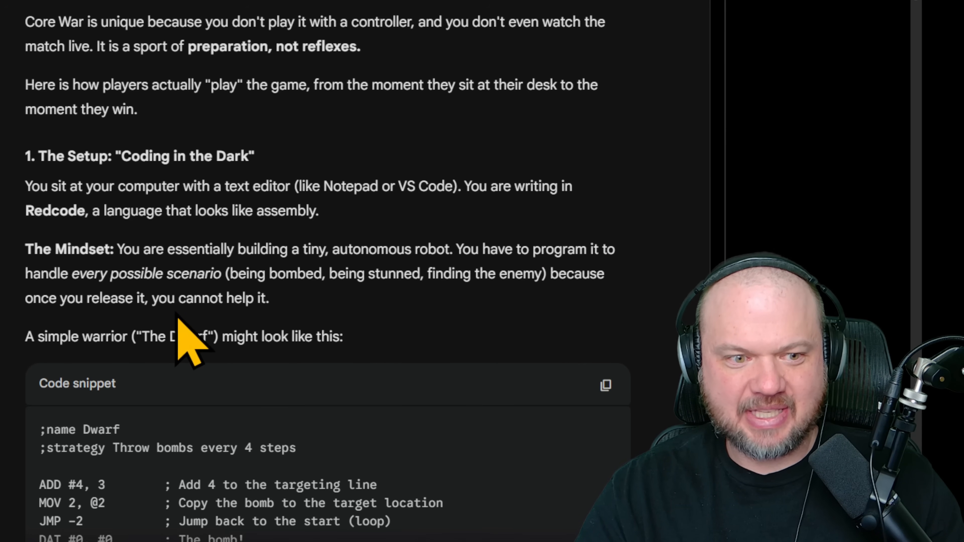
scroll(down, 3)
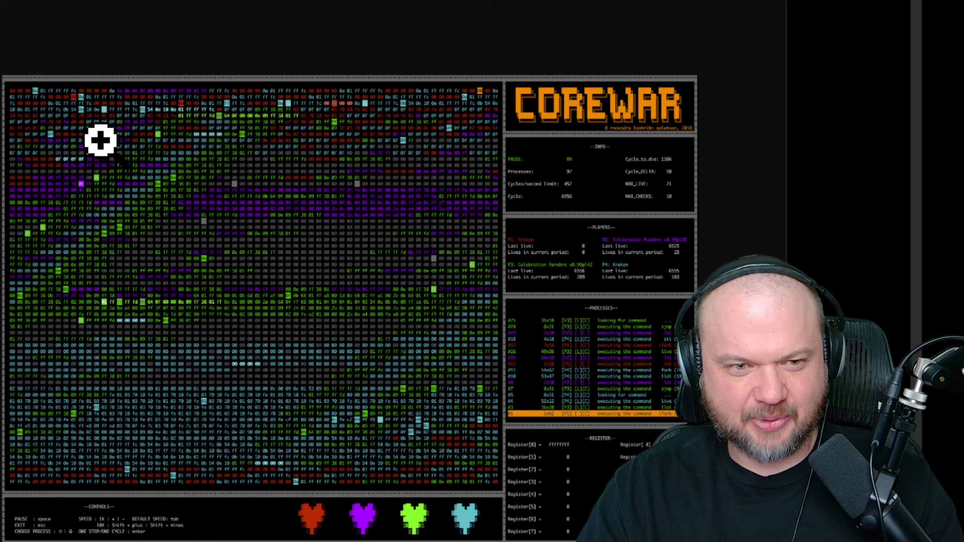
mouse_move(8, 107)
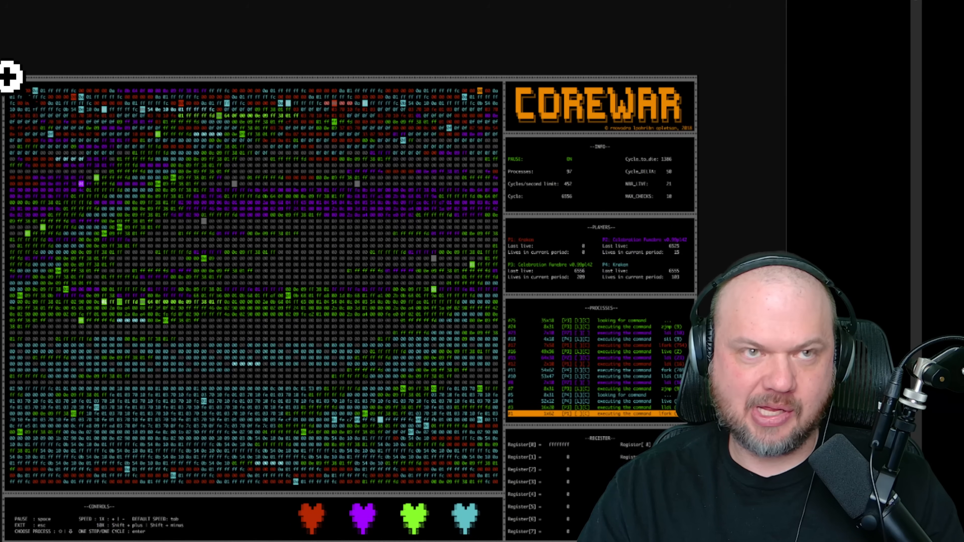
mouse_move(72, 75)
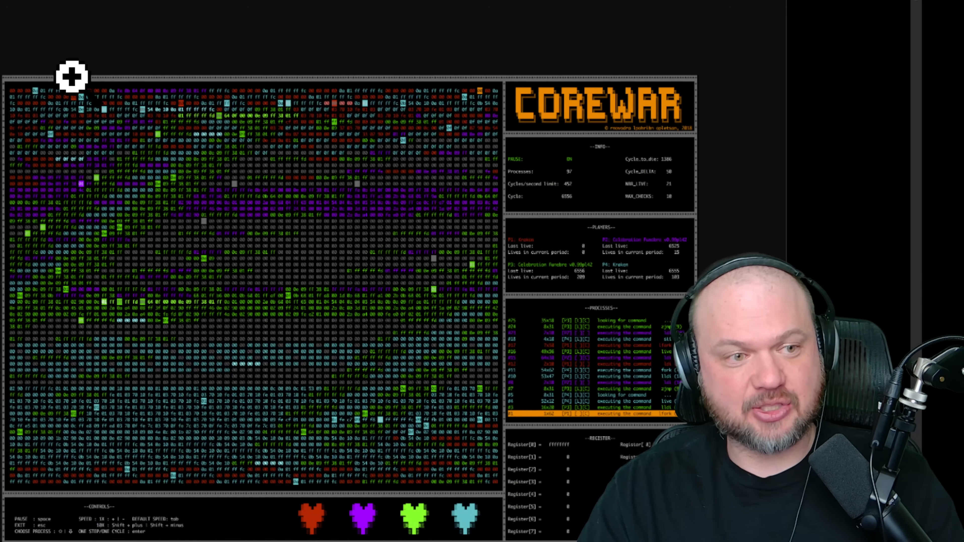
mouse_move(325, 161)
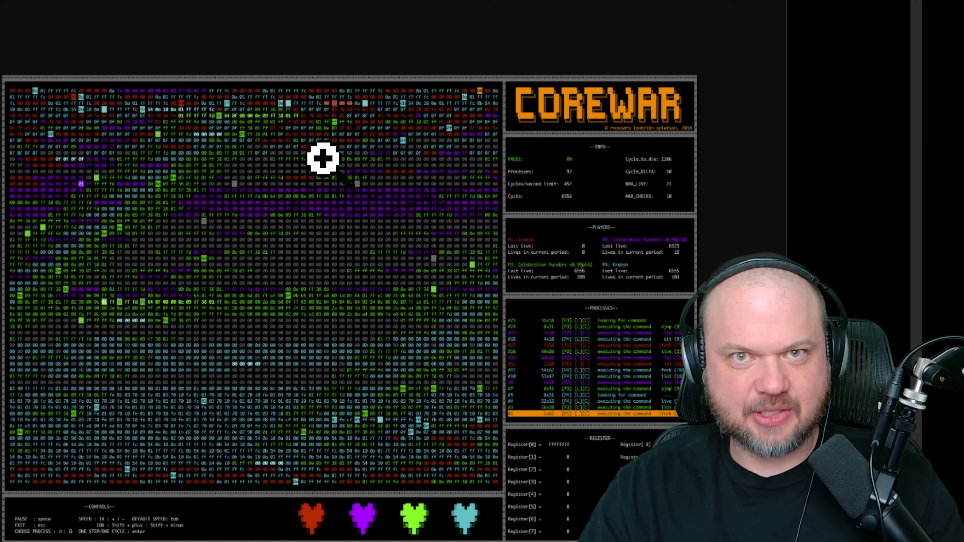
mouse_move(316, 248)
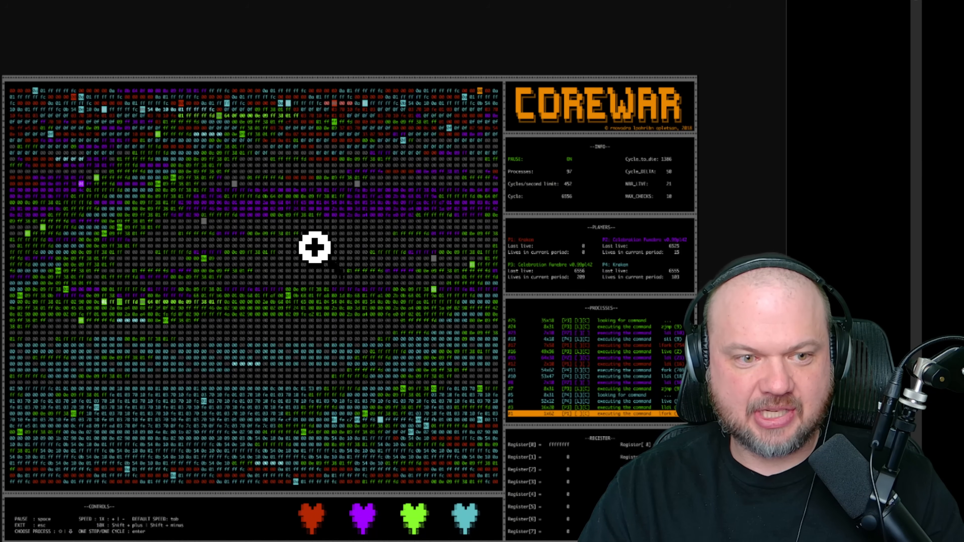
mouse_move(5, 230)
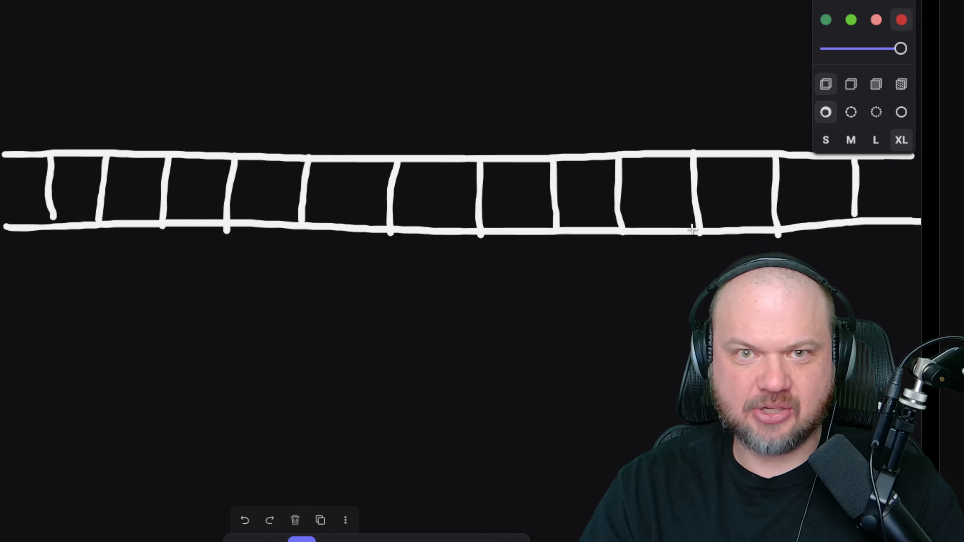
Step: Draw a red blob in one ladder cell, a blue blob further right, and a yellow symbol beneath a cell
drag(202, 185, 197, 194)
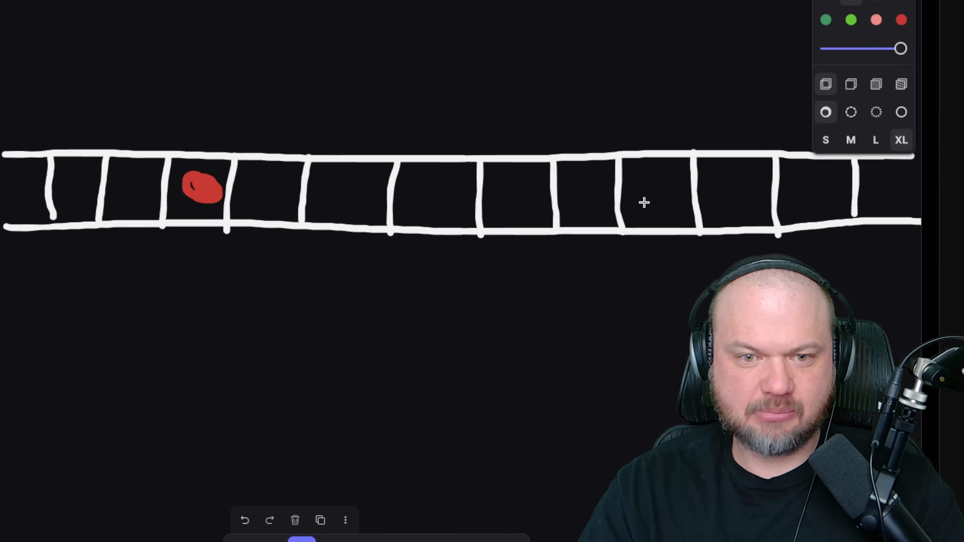
click(654, 195)
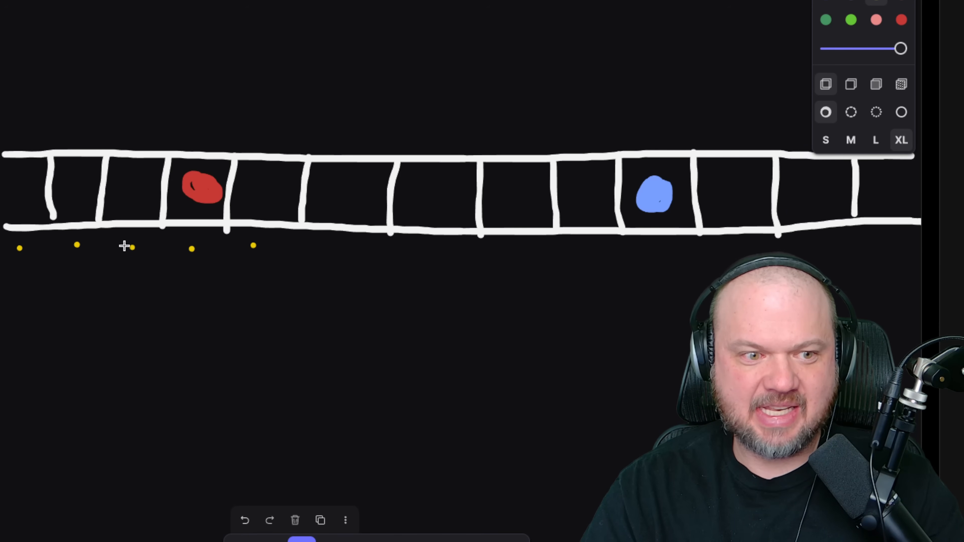
drag(120, 243, 144, 268)
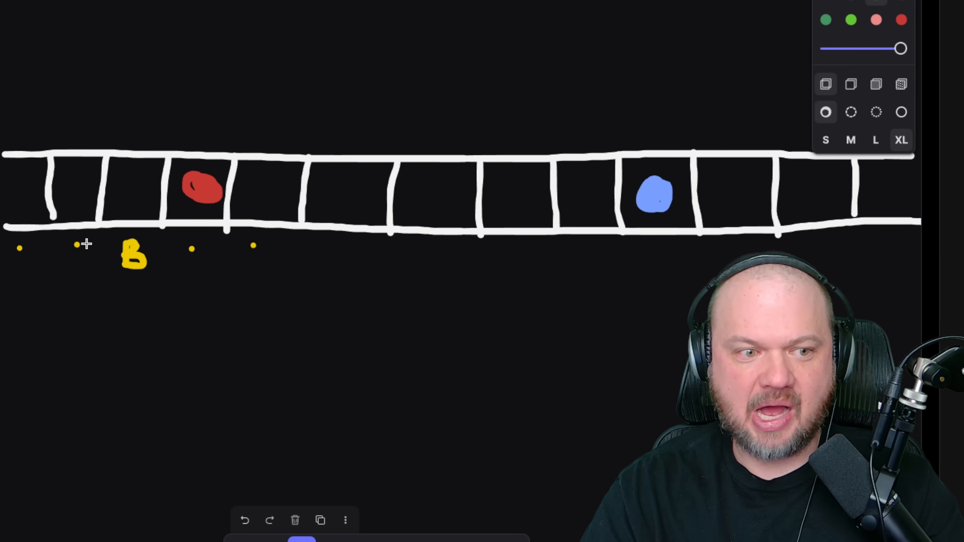
Step: Sketch yellow letter-like symbols under the first cells and yellow dots further along the strip
drag(74, 246, 89, 259)
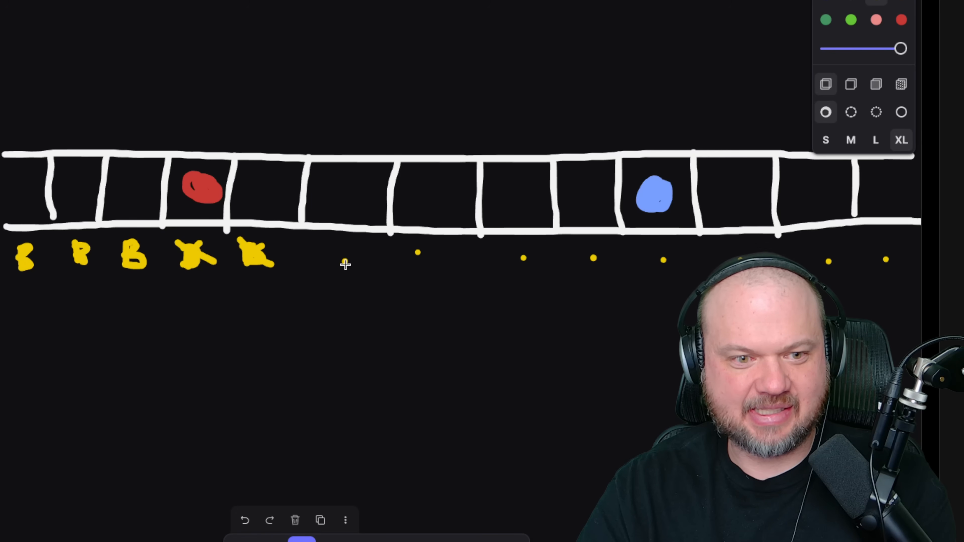
drag(332, 258, 541, 265)
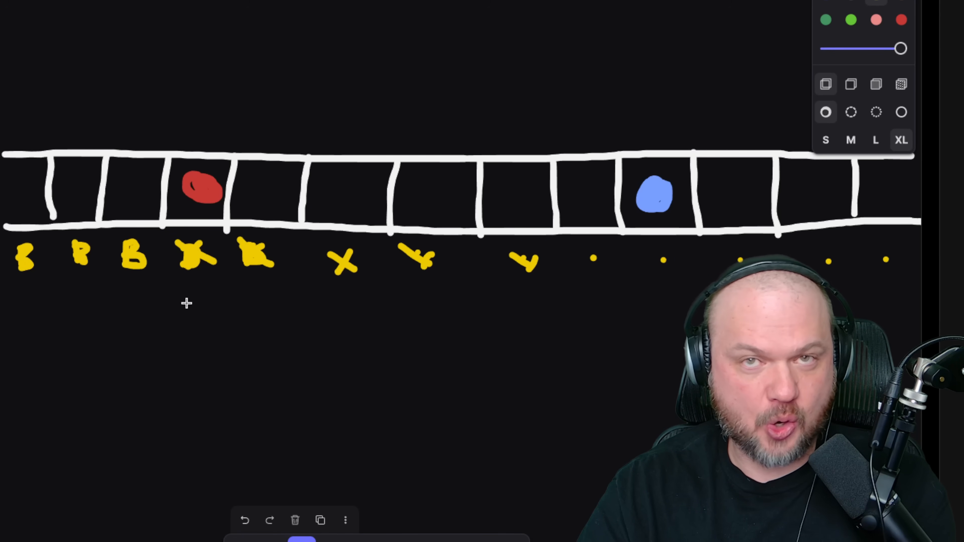
Step: Draw a row of red dashes beneath five of the yellow symbols
drag(178, 308, 264, 301)
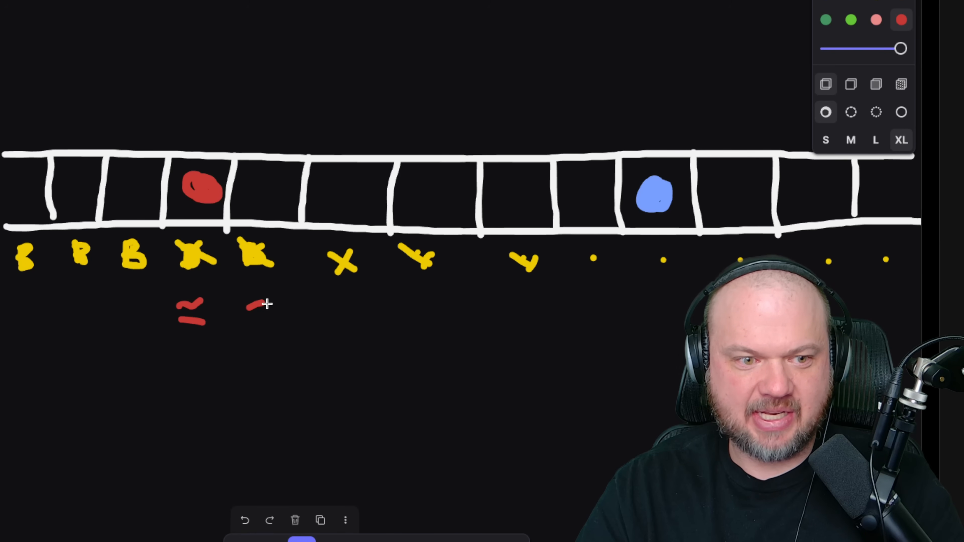
drag(246, 301, 443, 319)
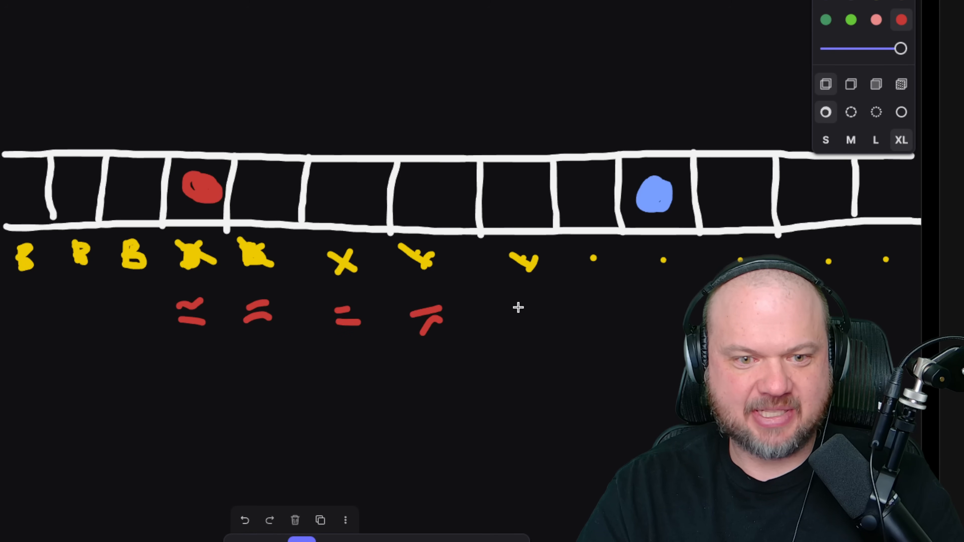
drag(510, 310, 554, 320)
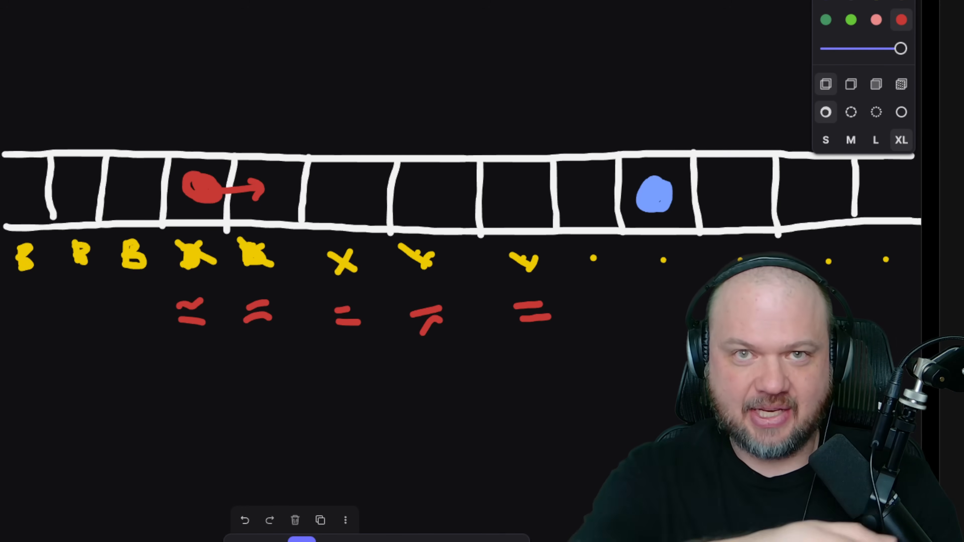
mouse_move(522, 141)
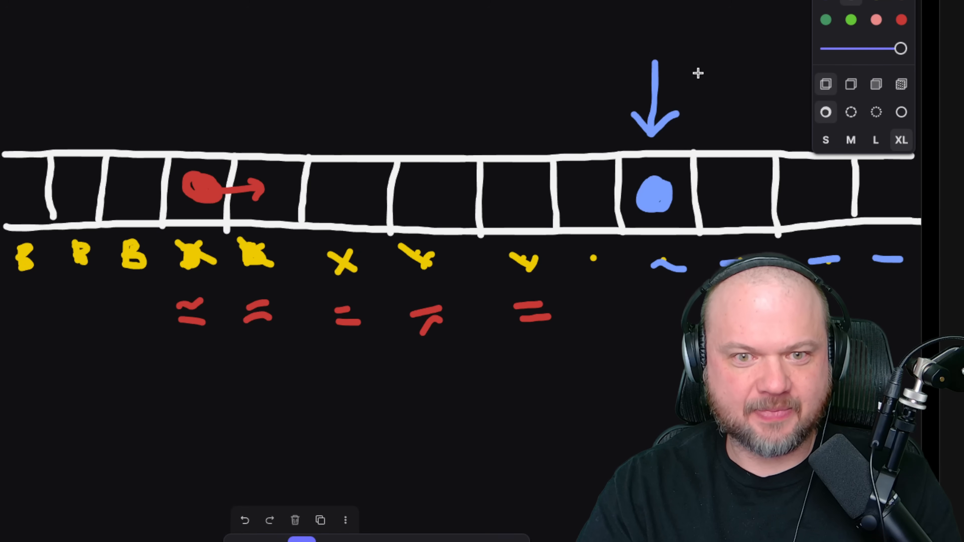
Step: Draw a red downward arrow pointing onto the red blob
drag(214, 61, 208, 129)
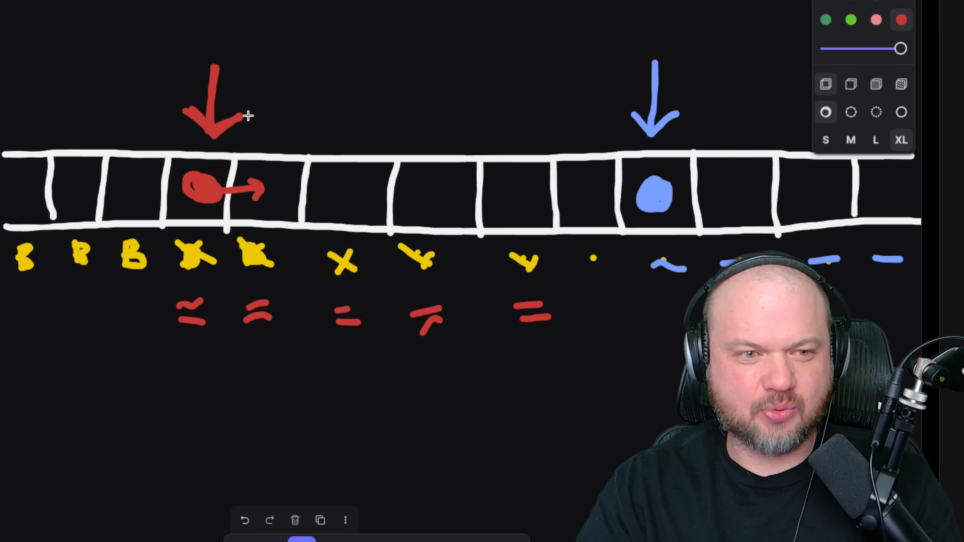
mouse_move(226, 103)
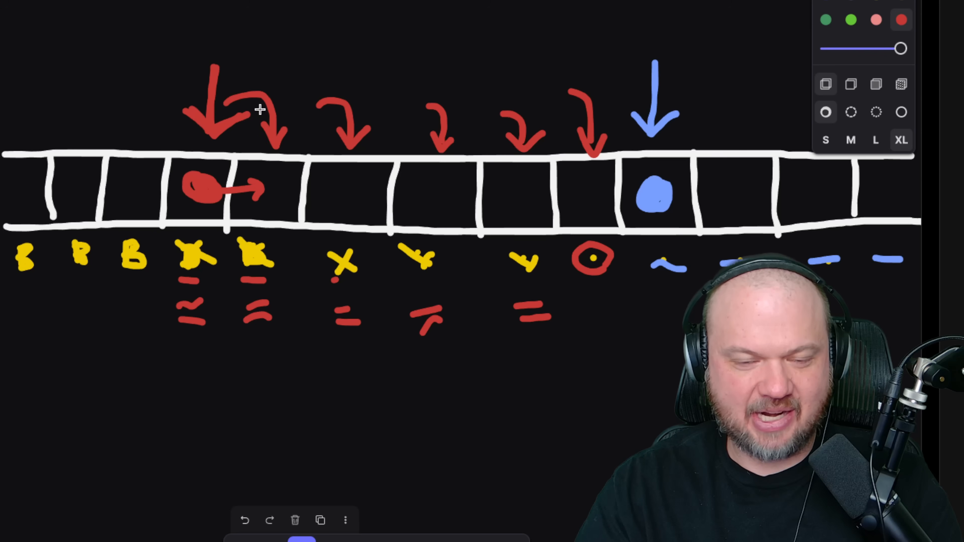
mouse_move(587, 268)
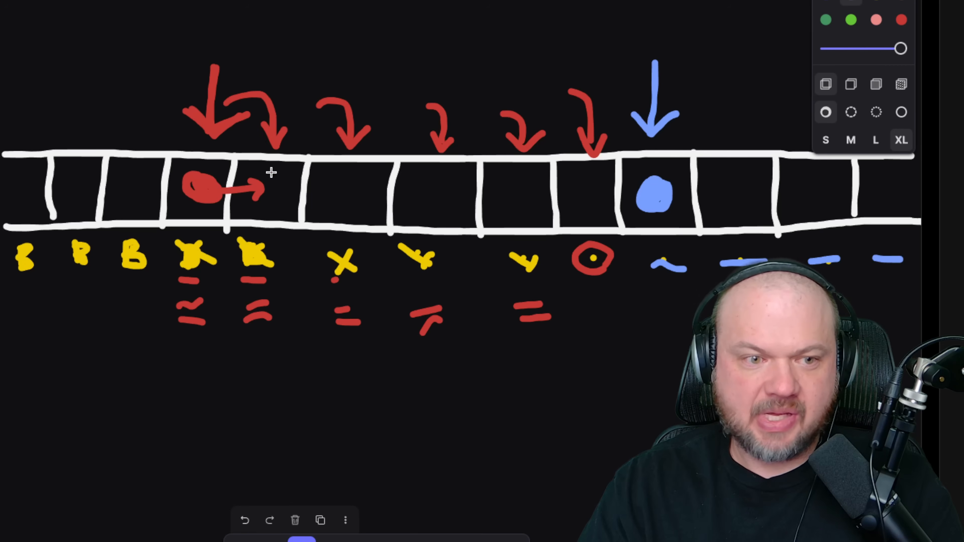
Step: Draw a blue down arrow into the B cell and a blue square in a middle cell
drag(136, 98, 128, 212)
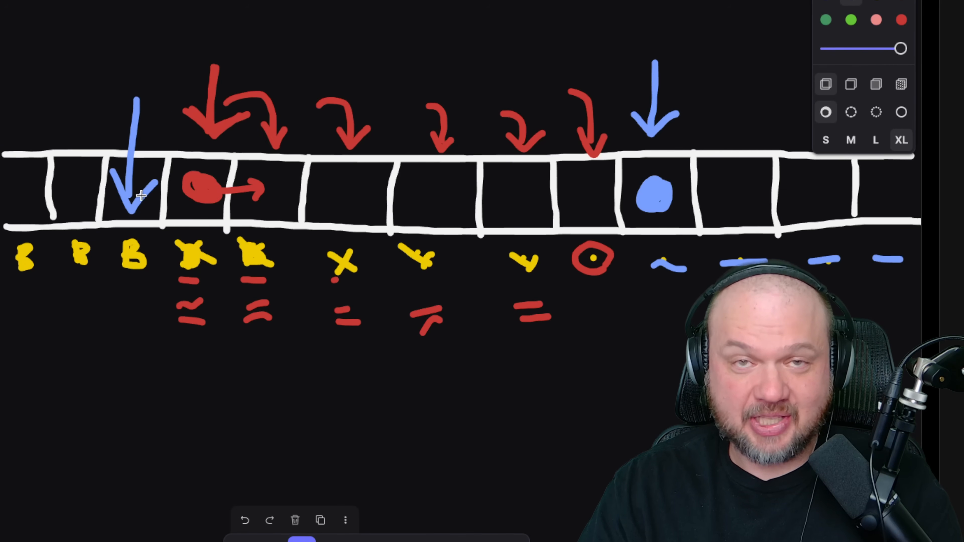
mouse_move(504, 133)
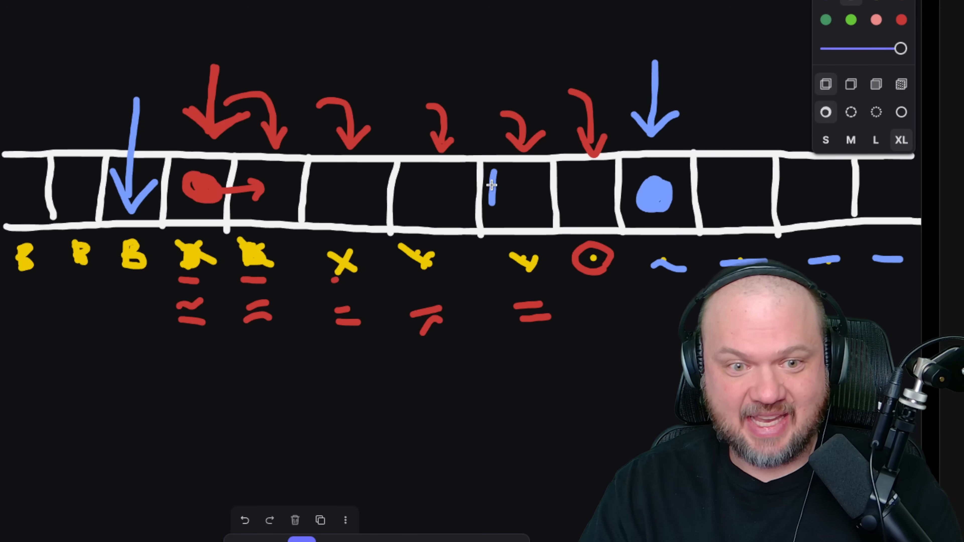
drag(492, 178, 523, 212)
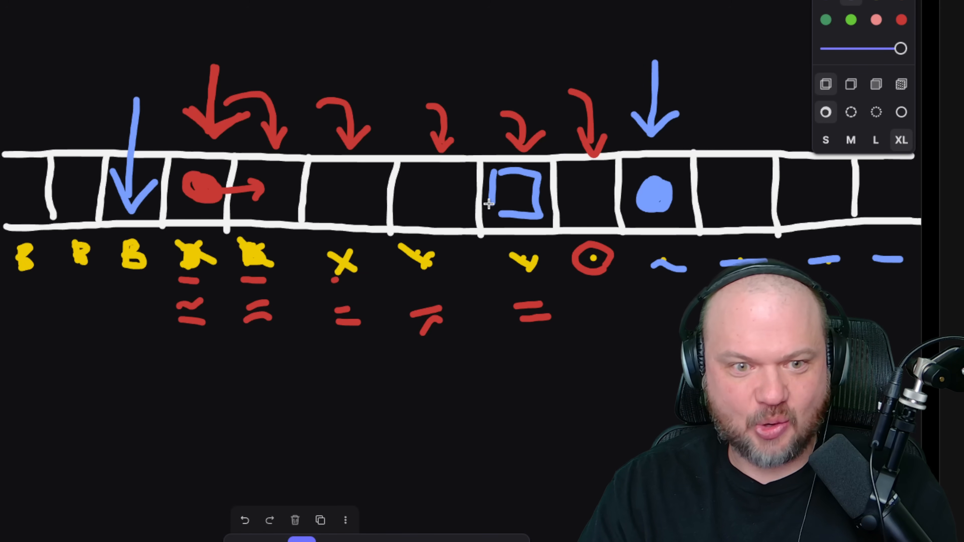
mouse_move(494, 101)
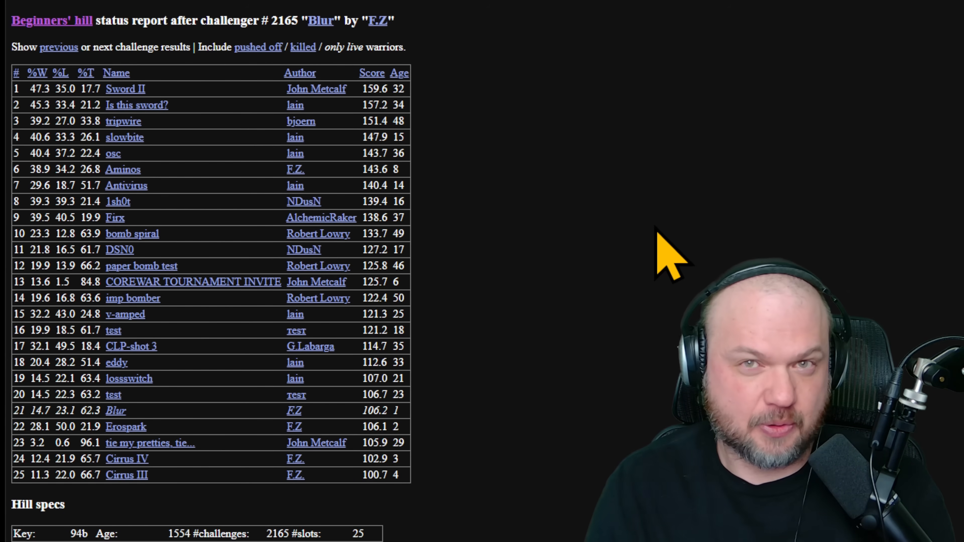
mouse_move(671, 255)
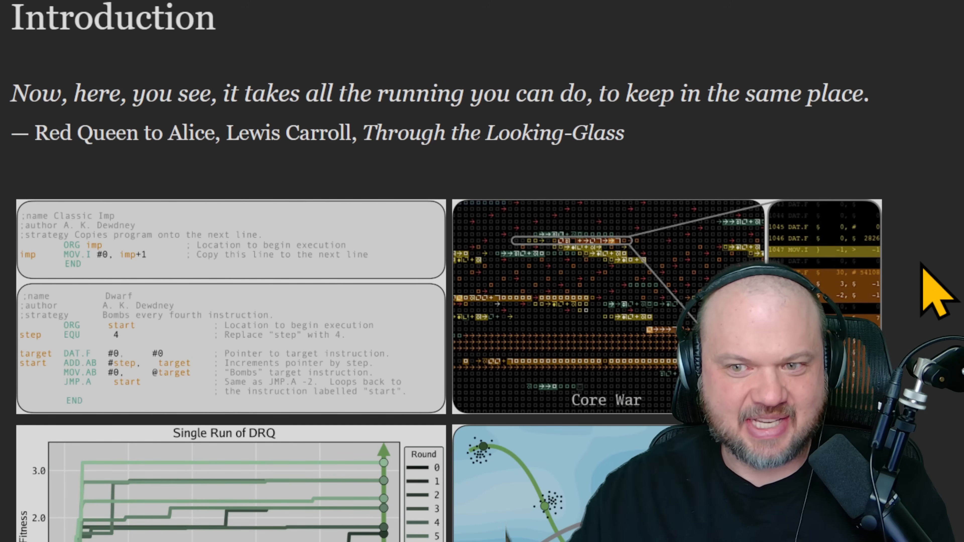
Step: Scroll the Digital Red Queen paper to its Introduction and overview figures
scroll(down, 3)
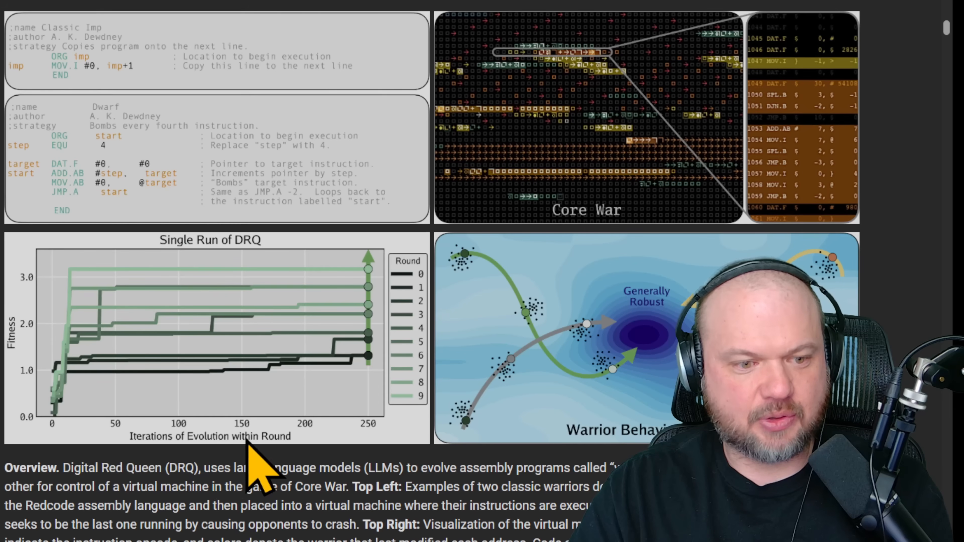
mouse_move(314, 458)
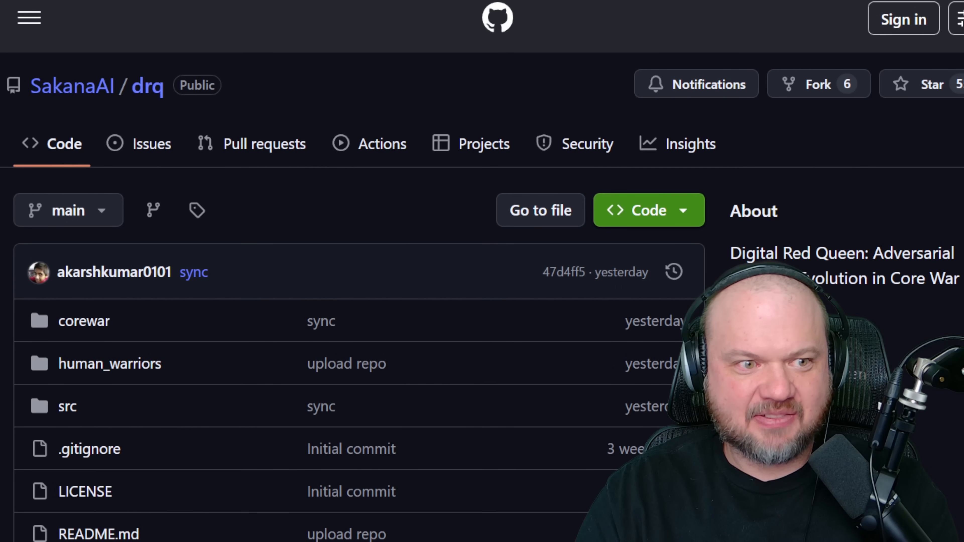
Step: Scroll the drq README past setup and visualization to the Full DRQ Algorithm and Reproducing Results sections
scroll(down, 3)
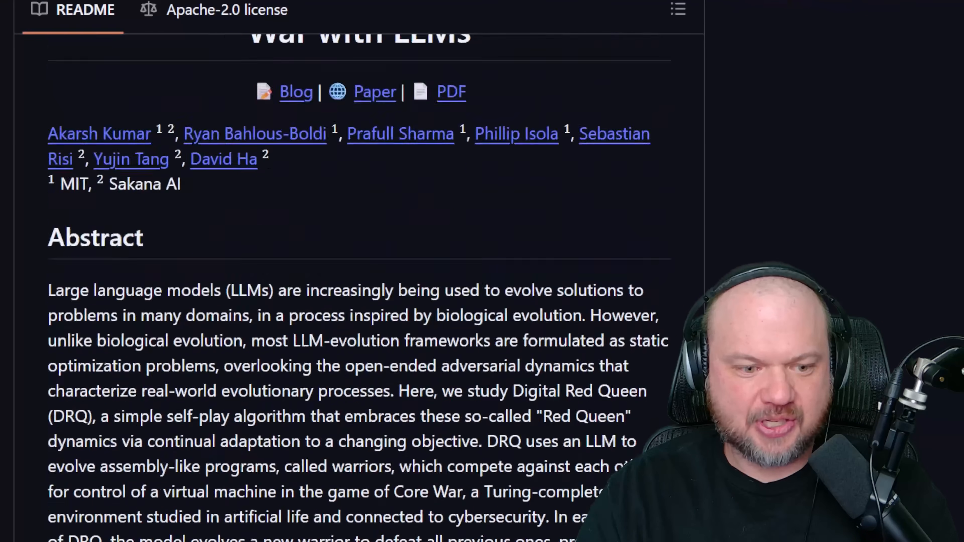
scroll(down, 3)
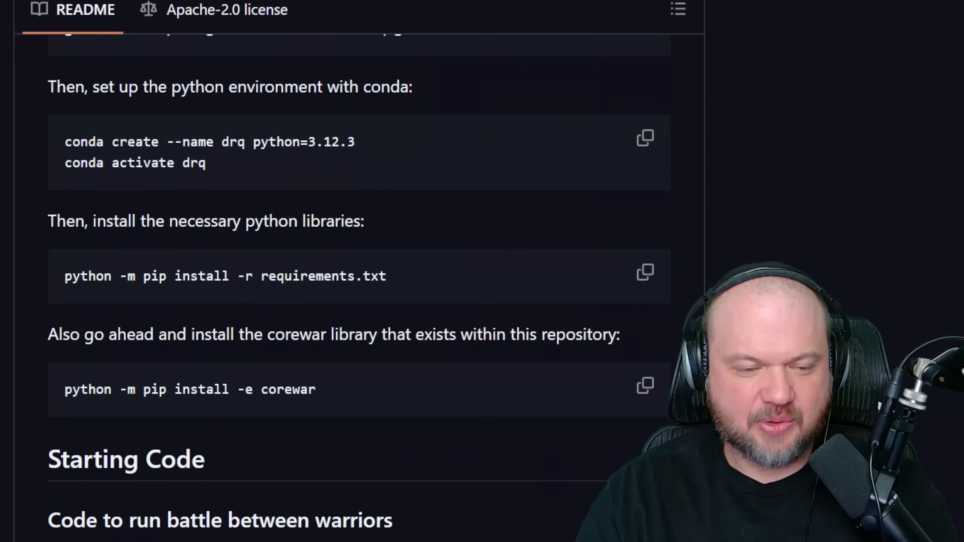
scroll(down, 3)
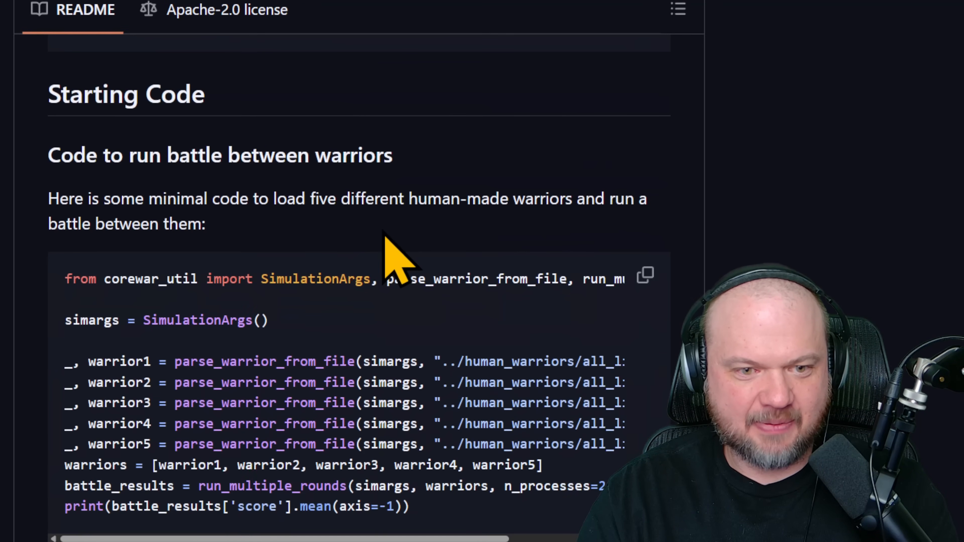
scroll(down, 3)
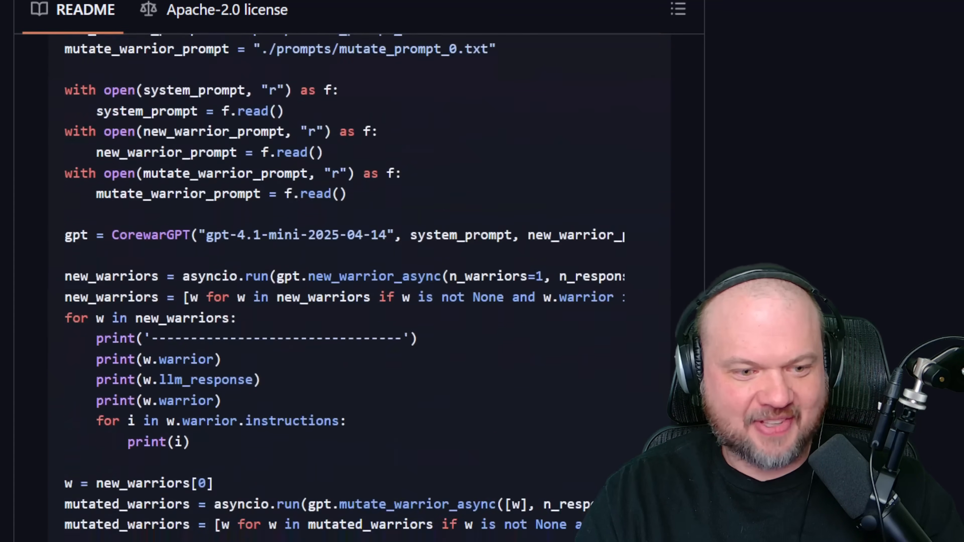
scroll(down, 3)
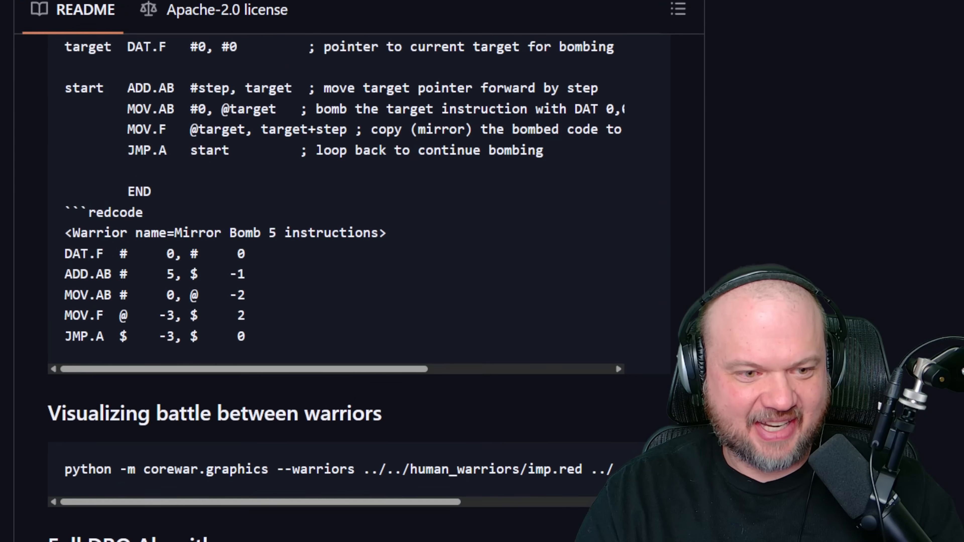
scroll(down, 3)
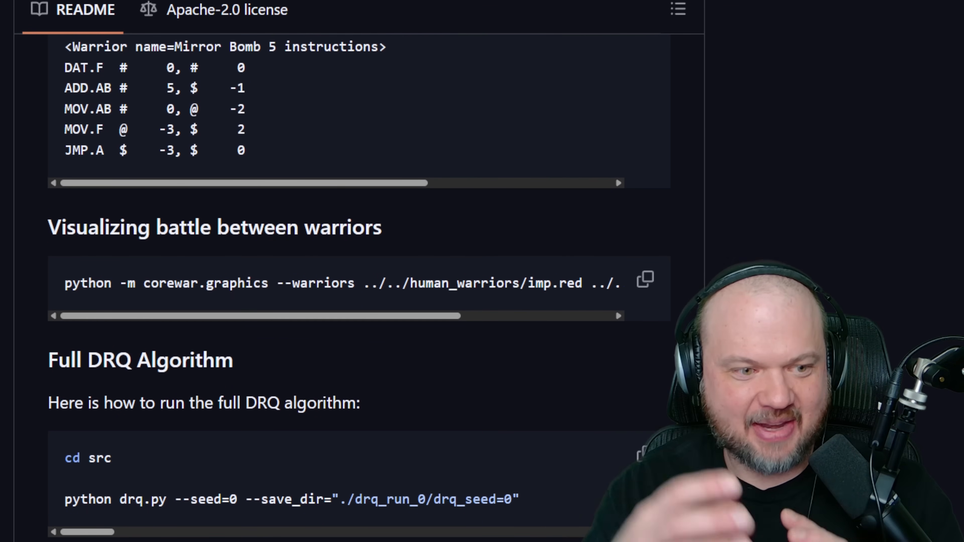
scroll(down, 3)
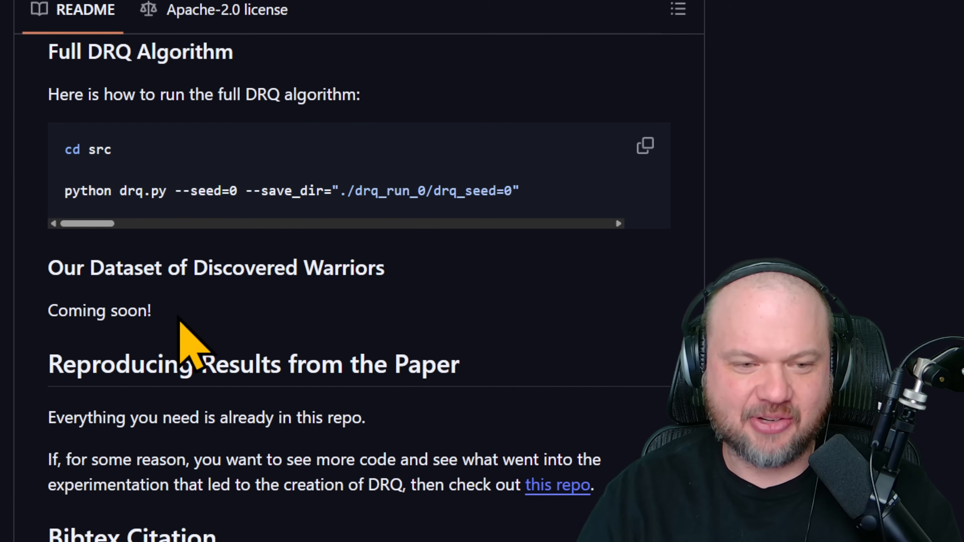
mouse_move(175, 343)
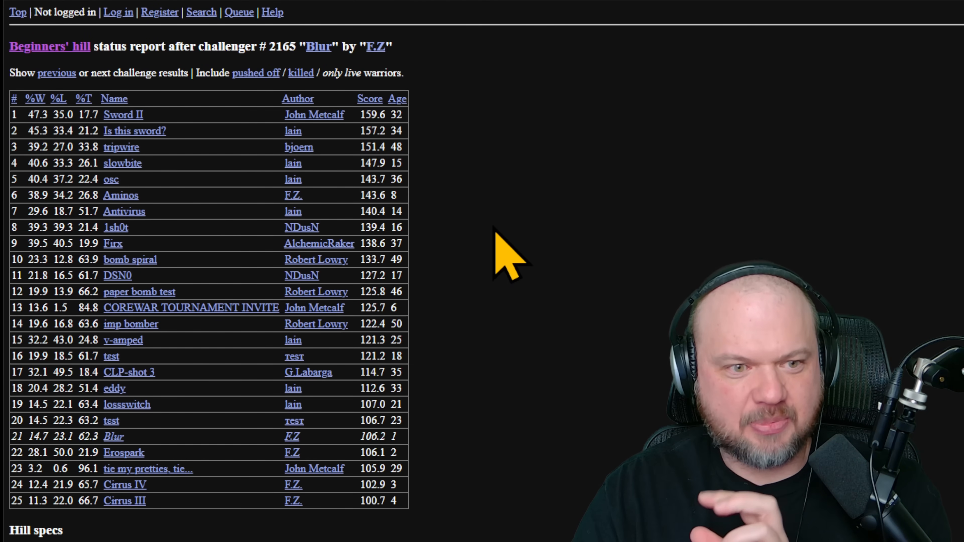
mouse_move(510, 483)
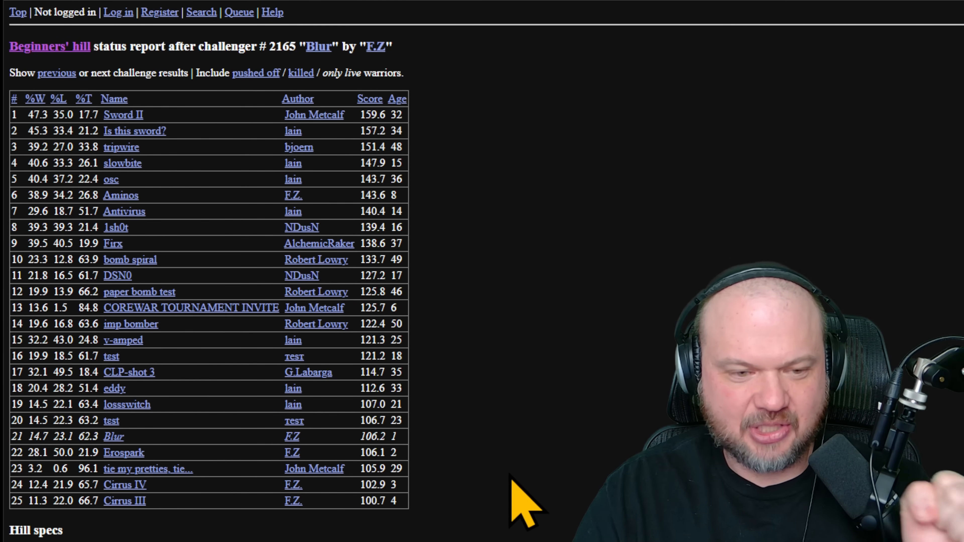